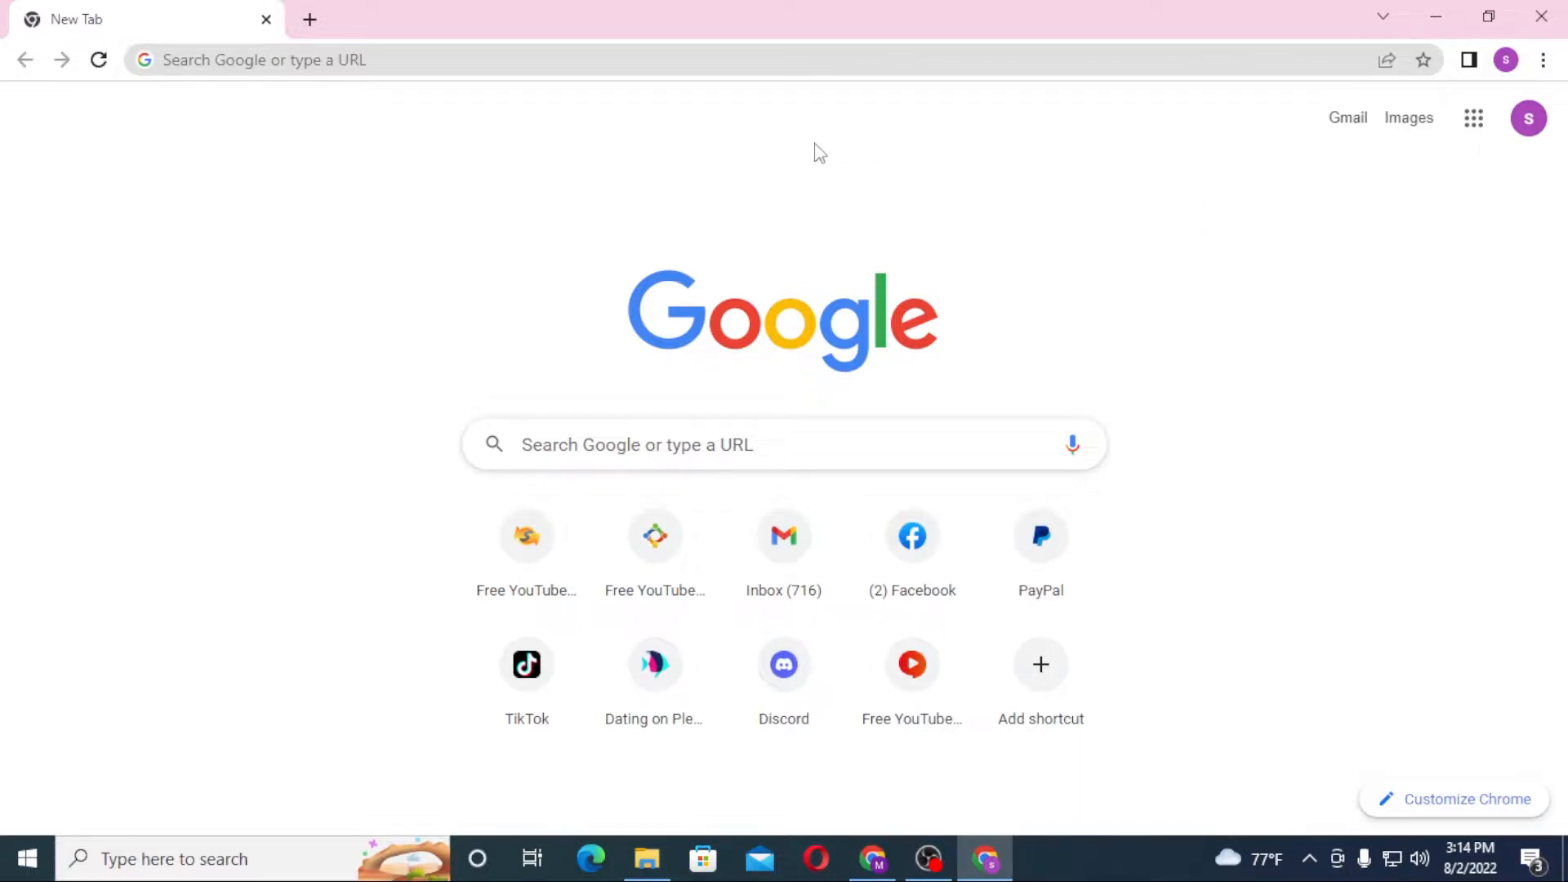
mouse_move(641, 199)
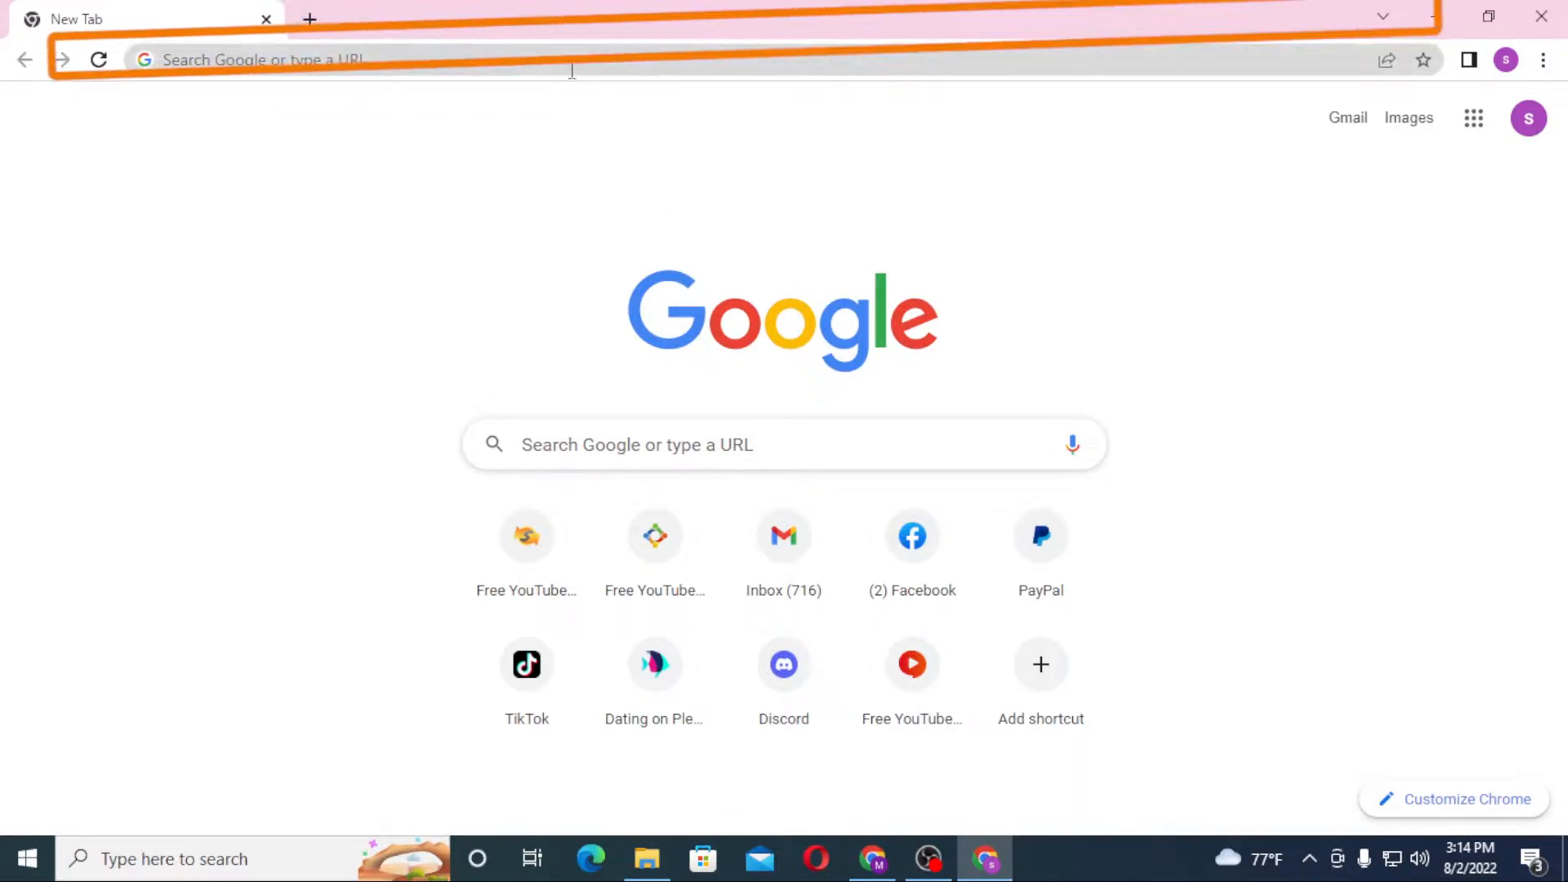
Start entering the SHEIN web address in the address bar
type("sh")
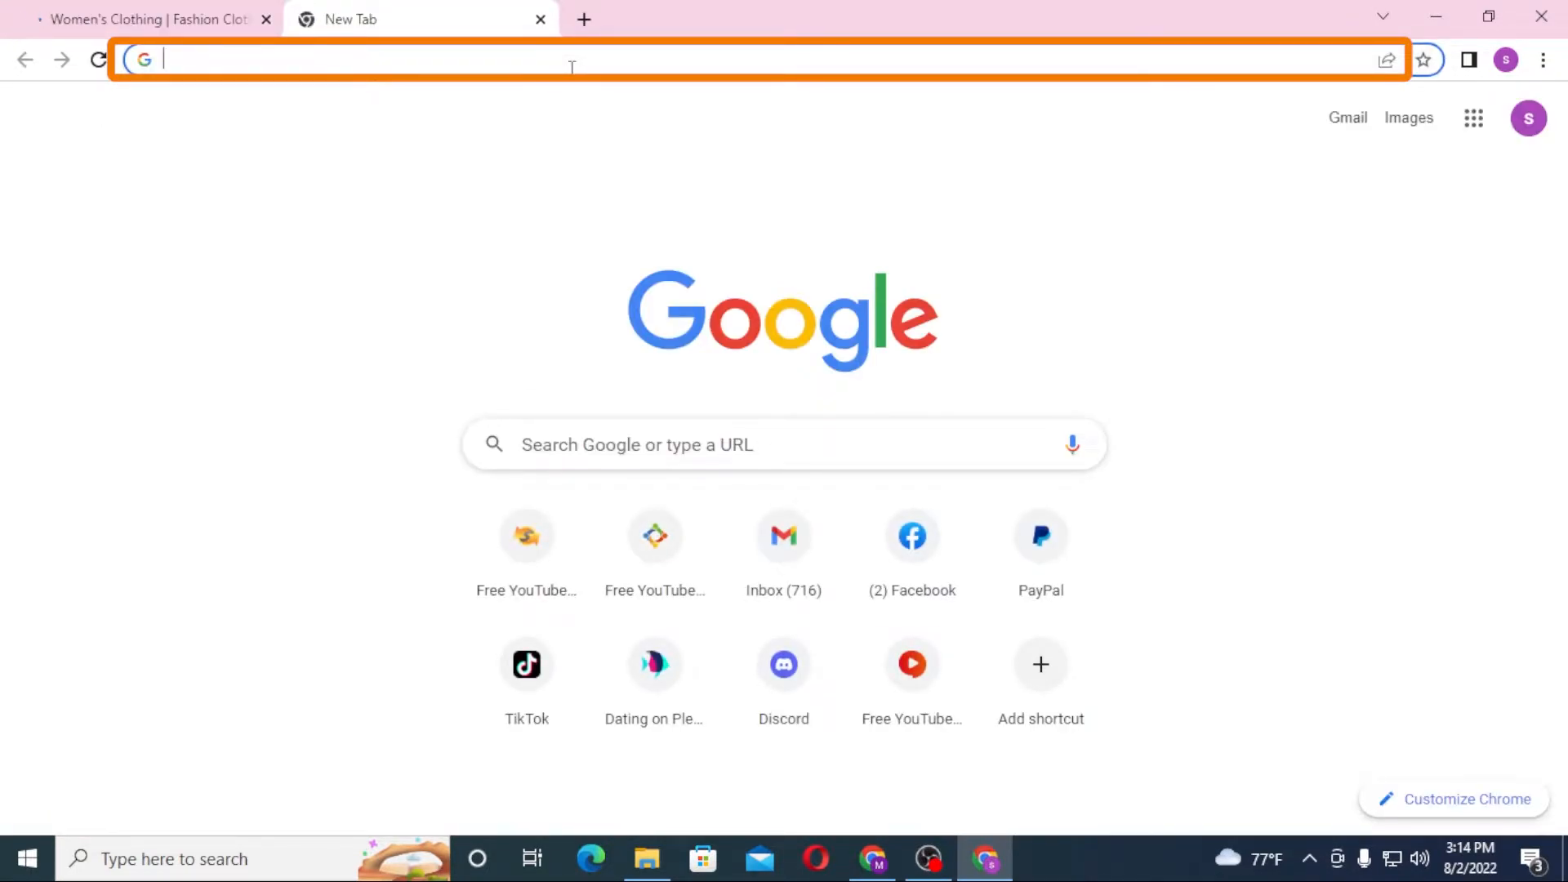
Search Google for 'shein login' and go to the Sign In - Shein result
type("shein l")
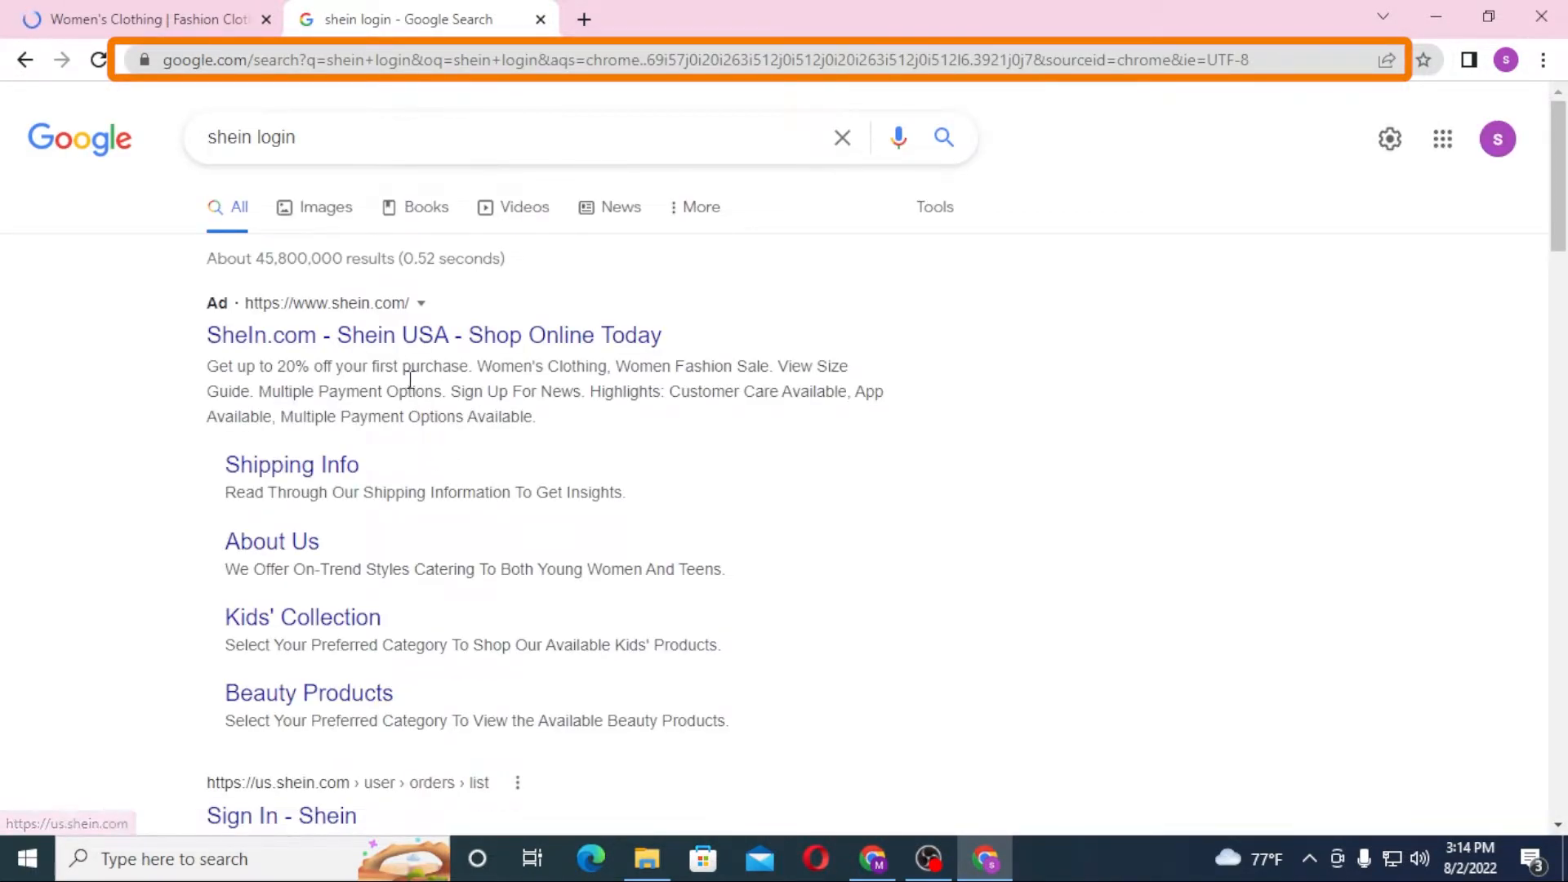
scroll("down", 3)
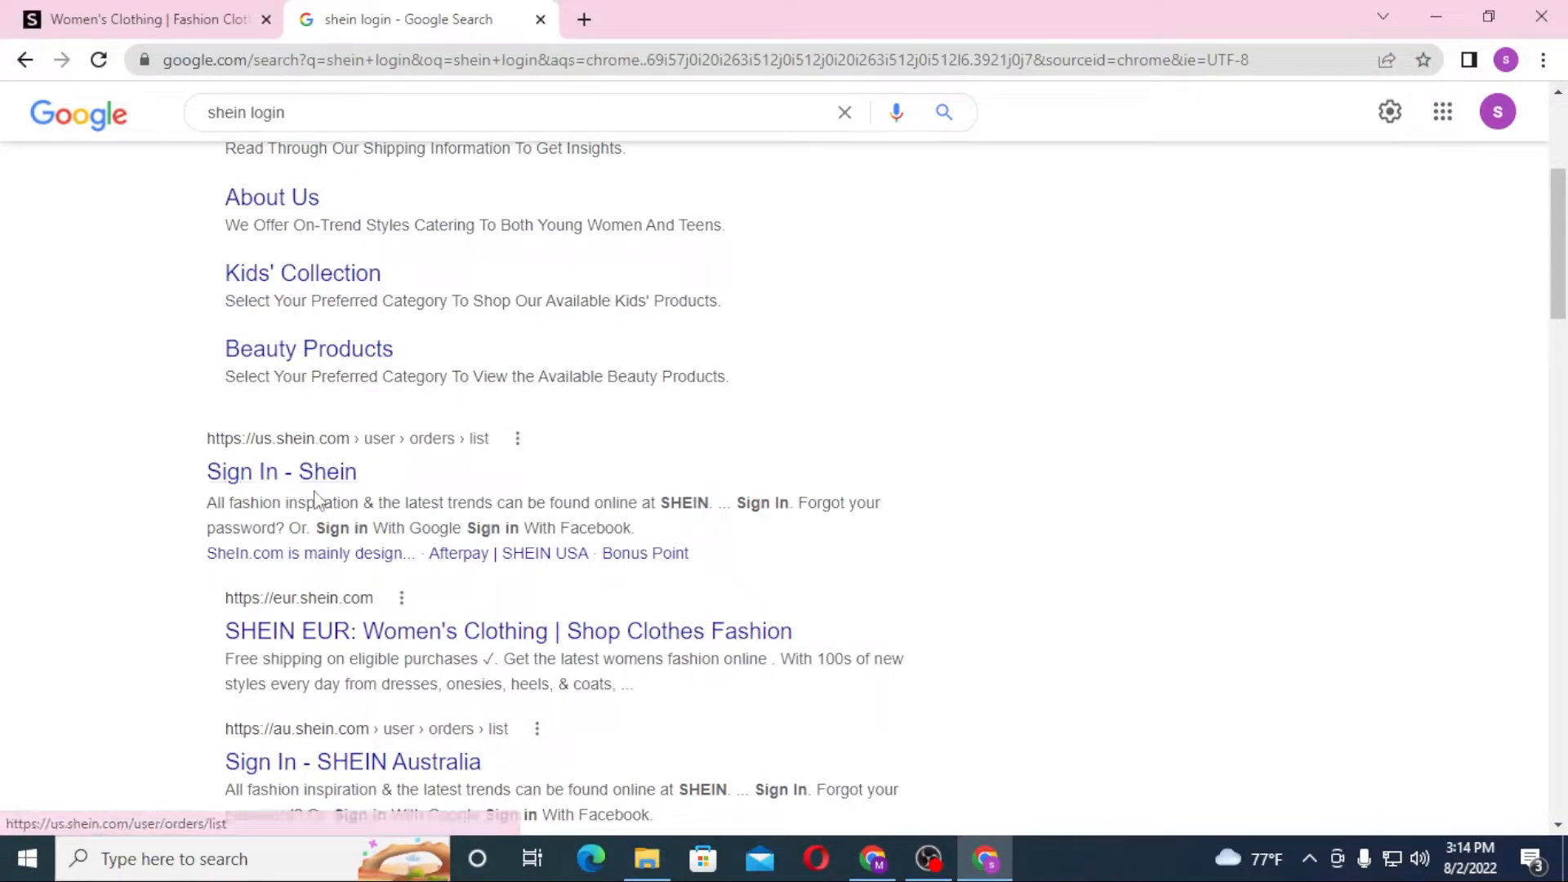
left_click(281, 471)
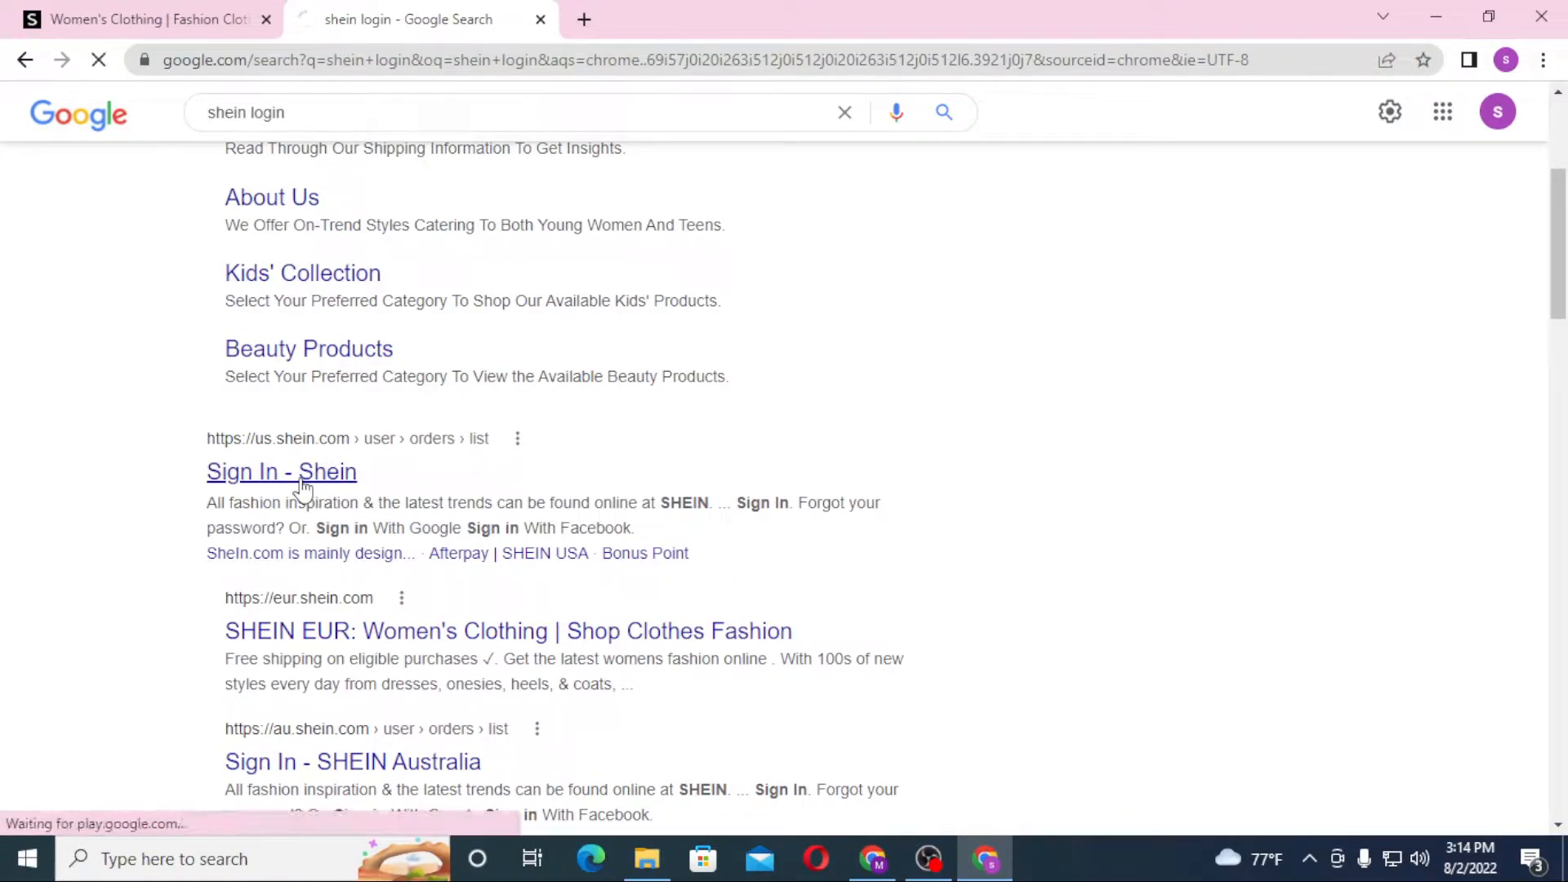
Close the earlier SHEIN home page tab so only the sign-in page remains
left_click(281, 471)
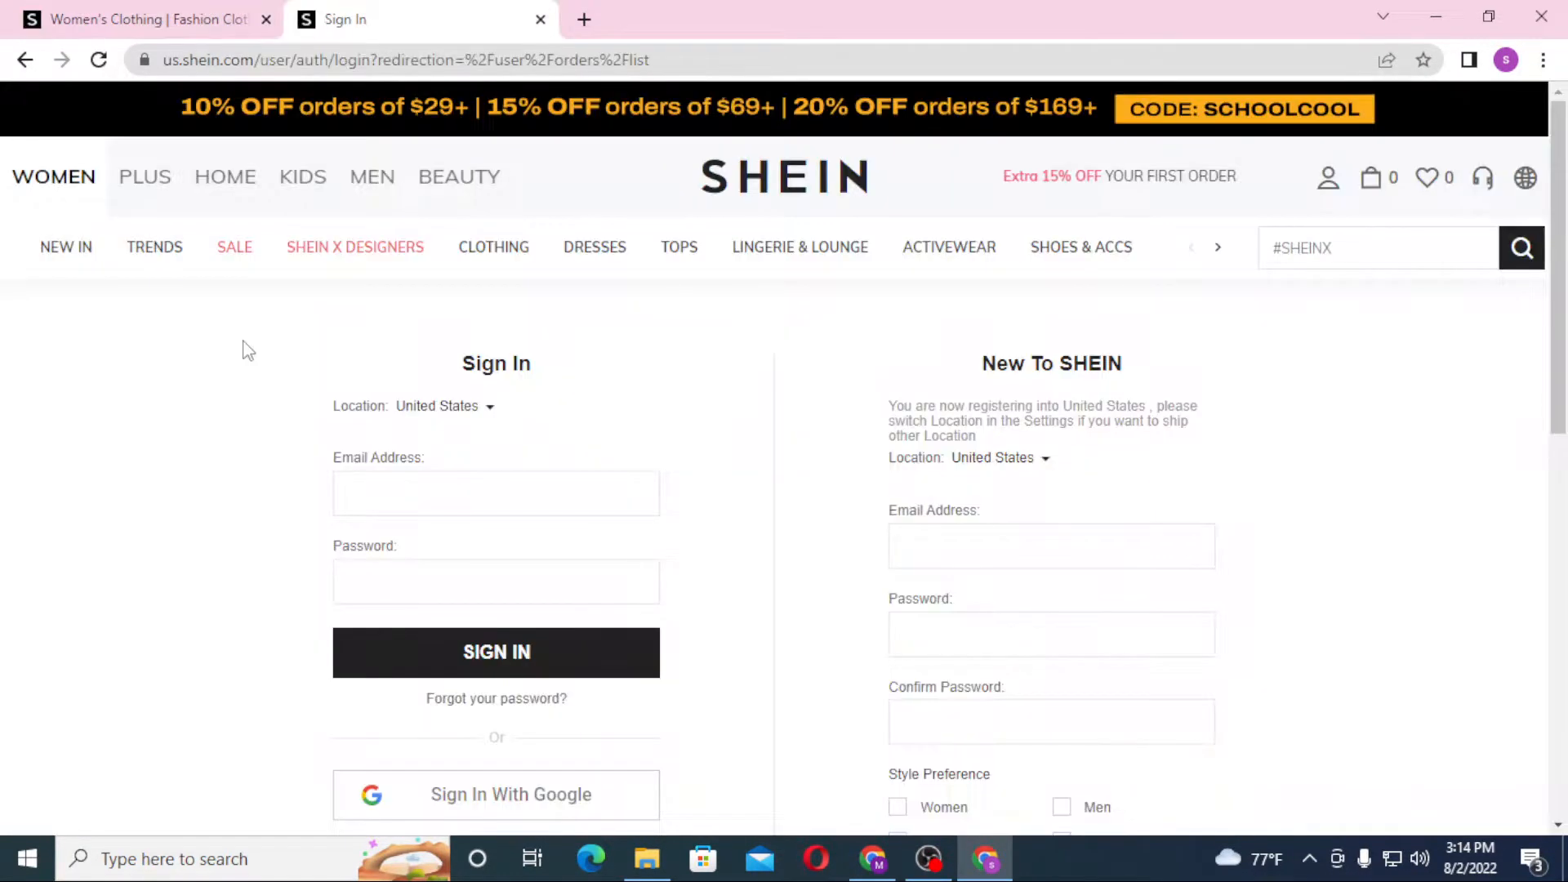
left_click(140, 19)
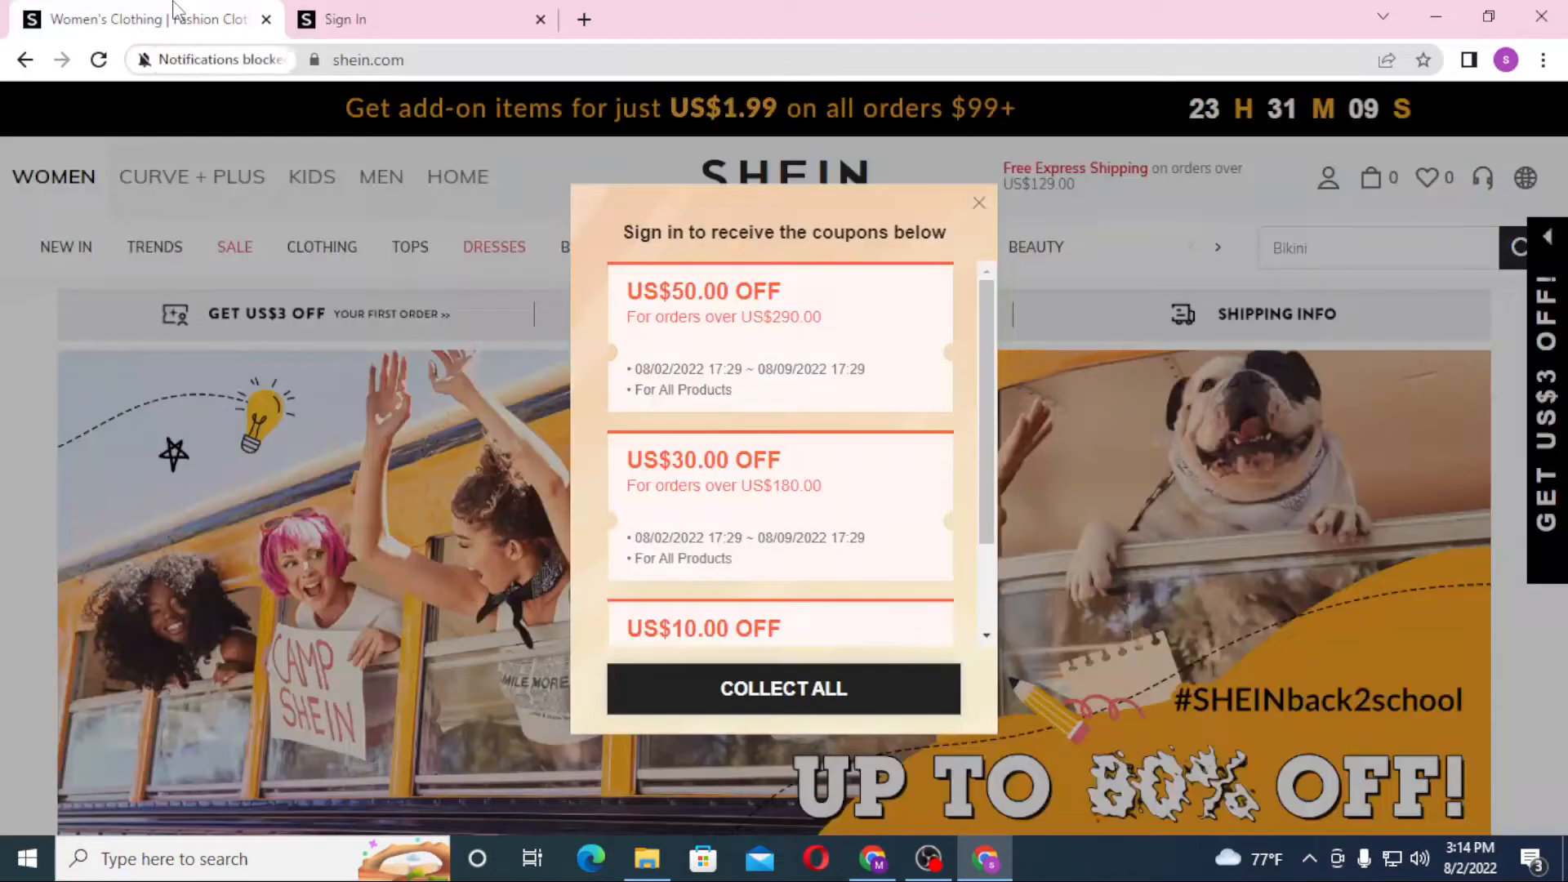
left_click(979, 202)
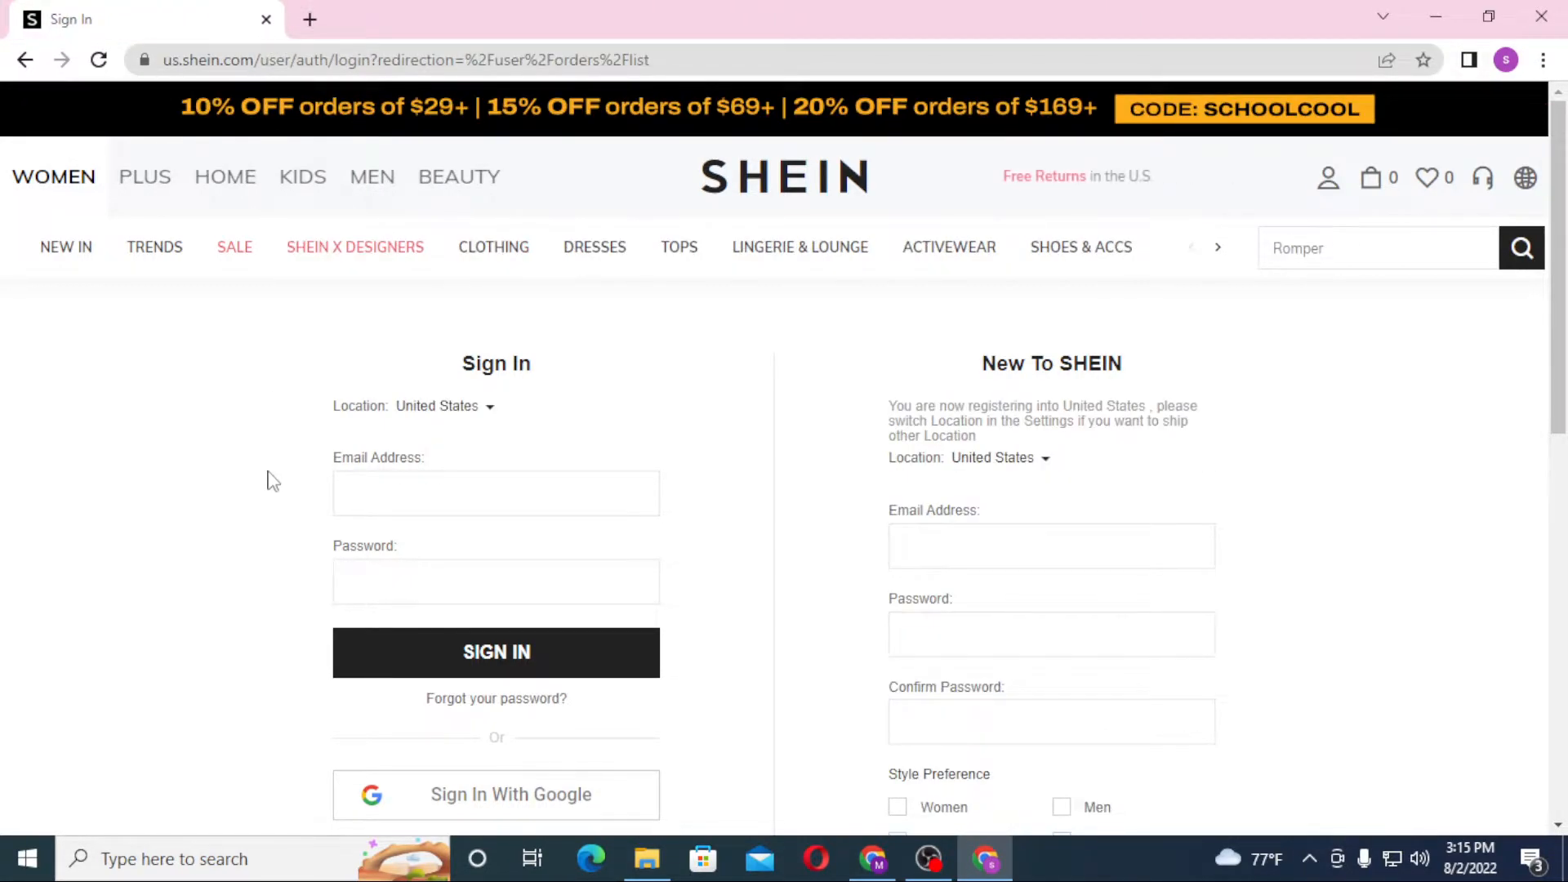
Activate the email and password fields and reveal the Google/Facebook sign-in buttons
left_click(495, 492)
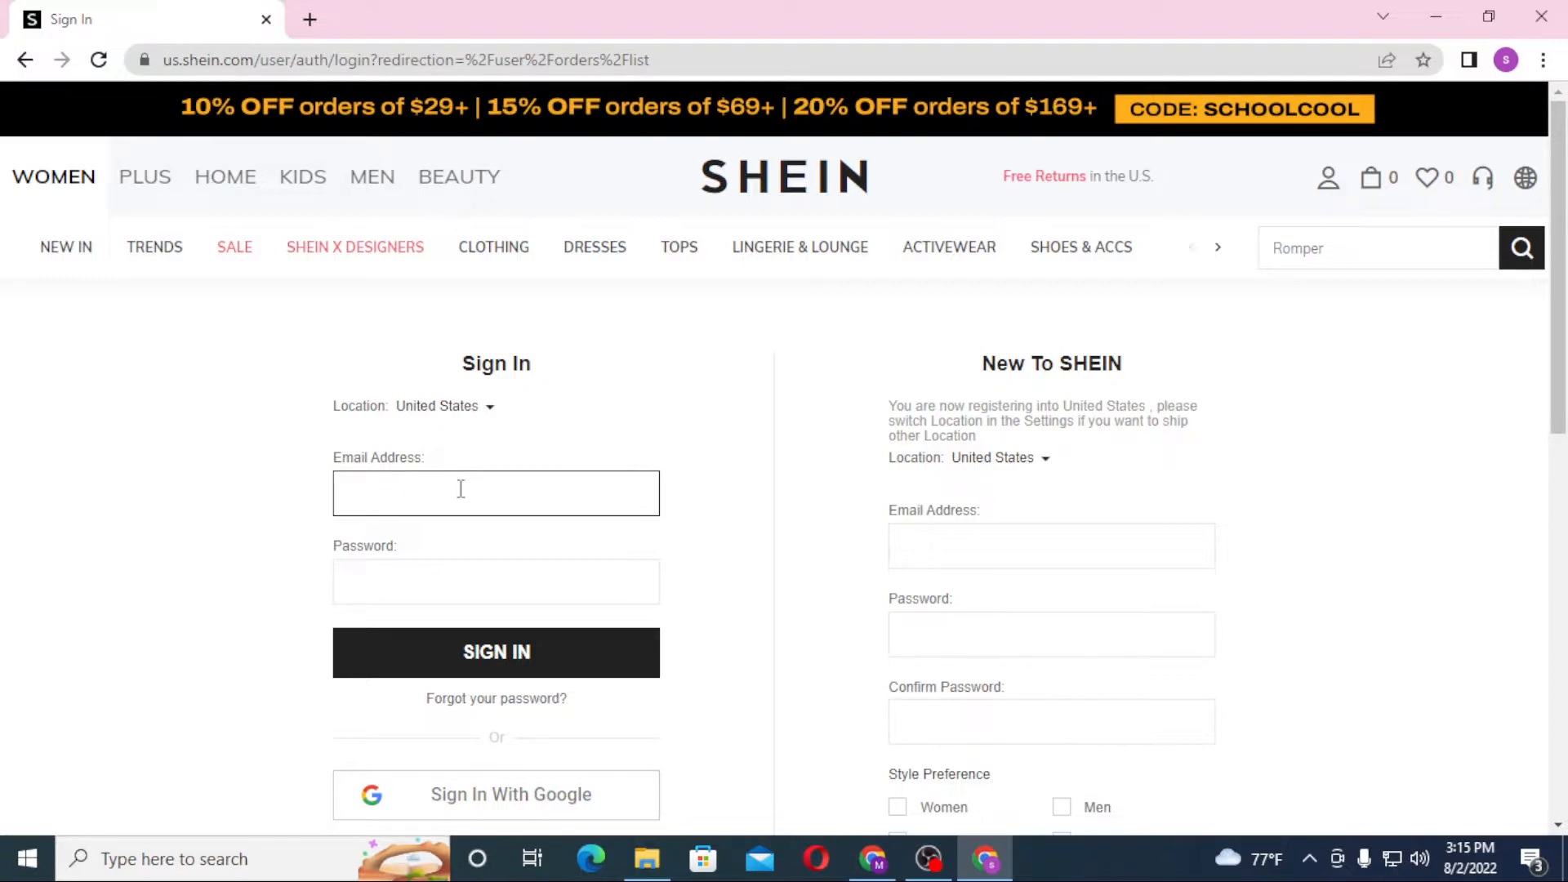
scroll("down", 3)
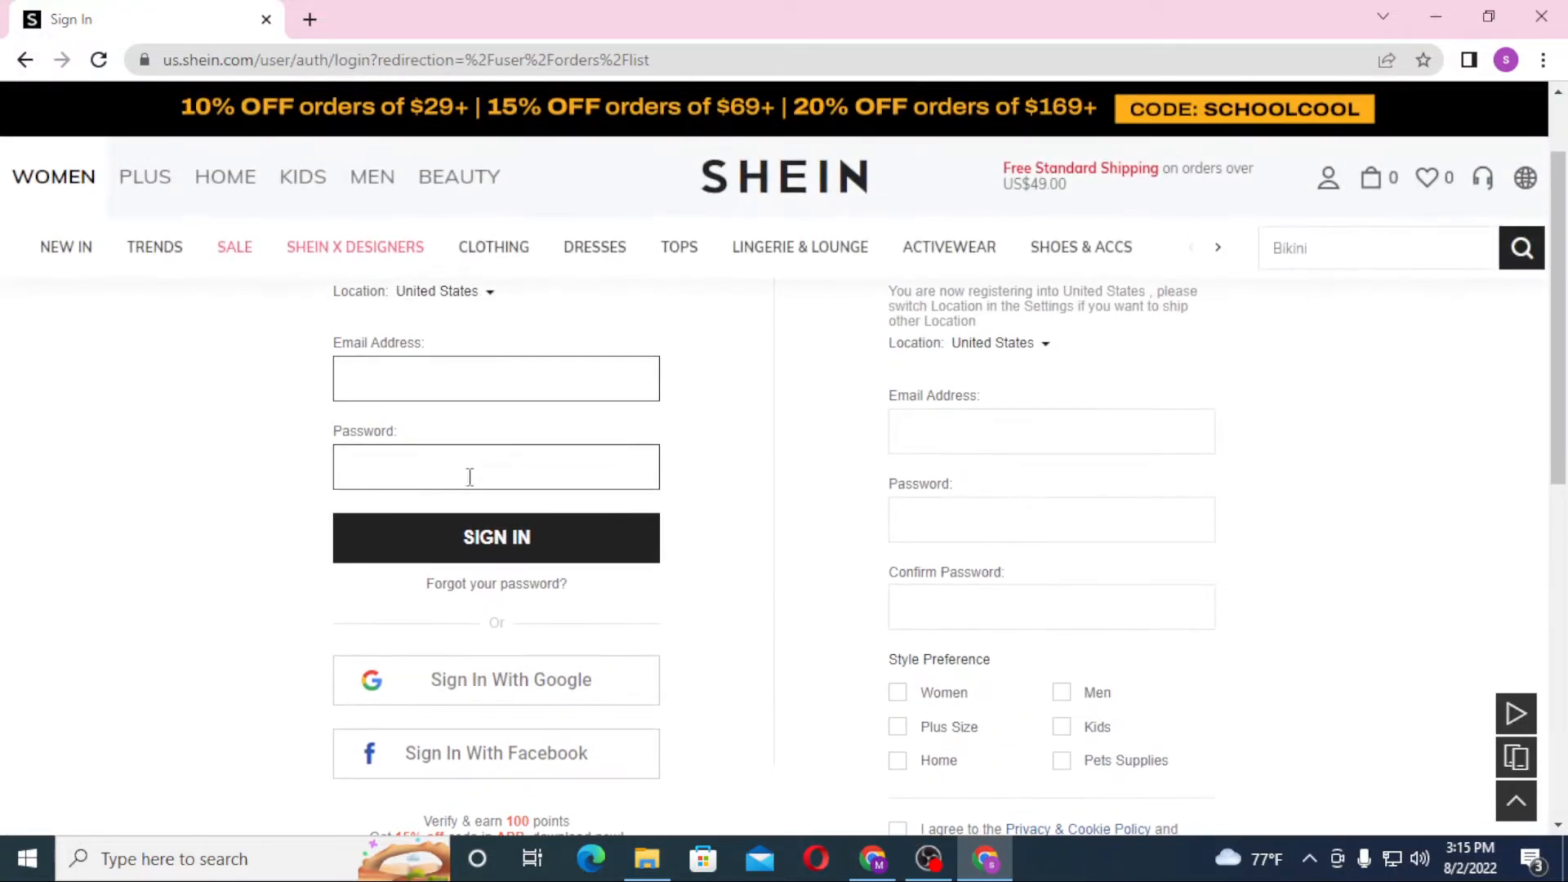
left_click(496, 538)
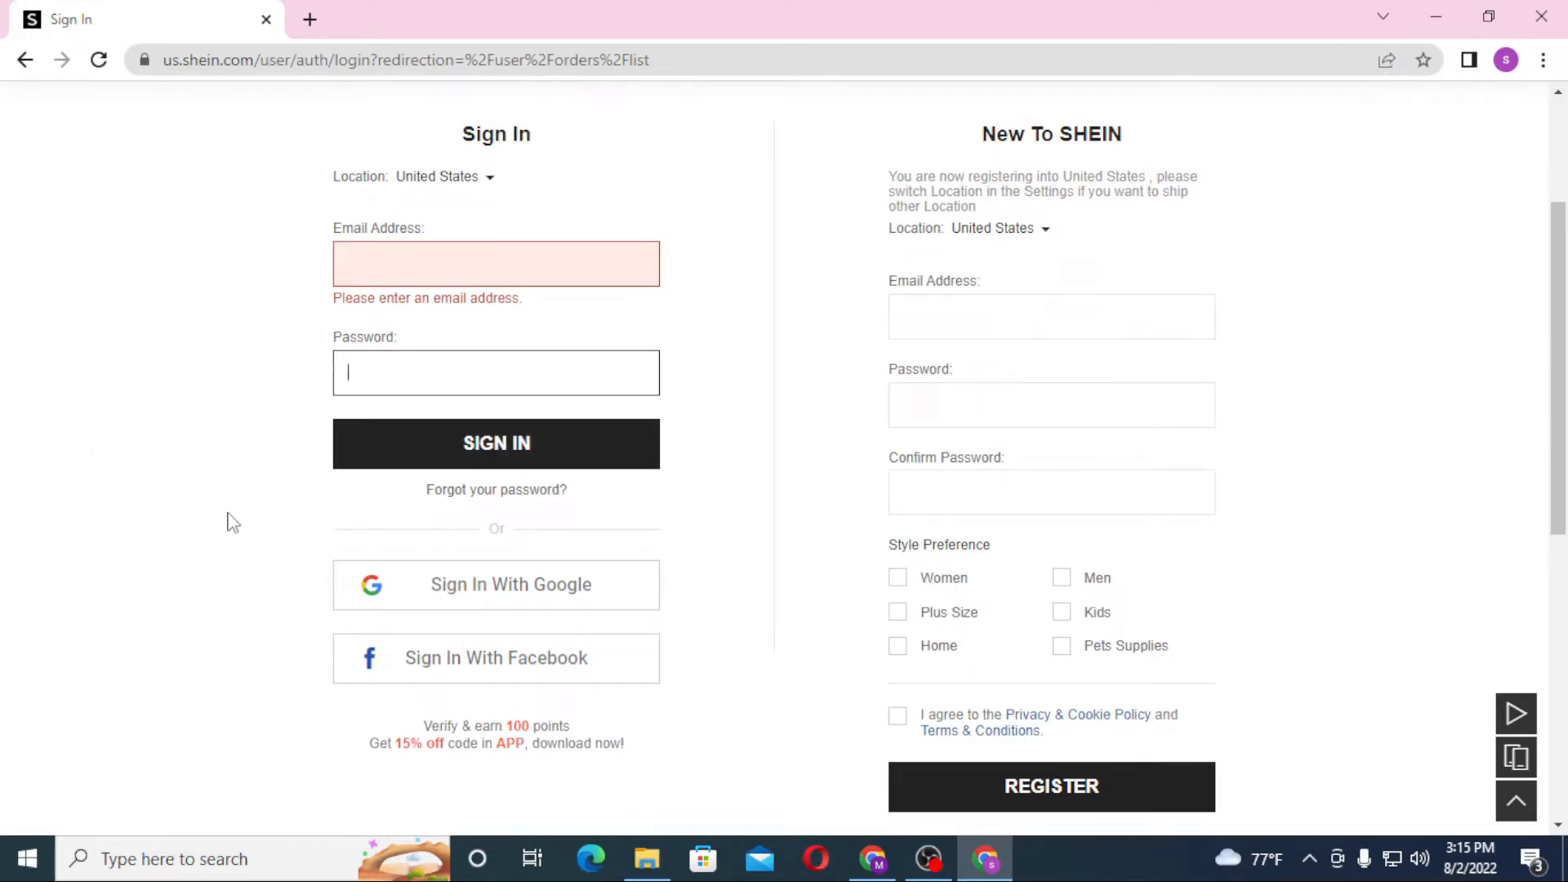
mouse_move(508, 621)
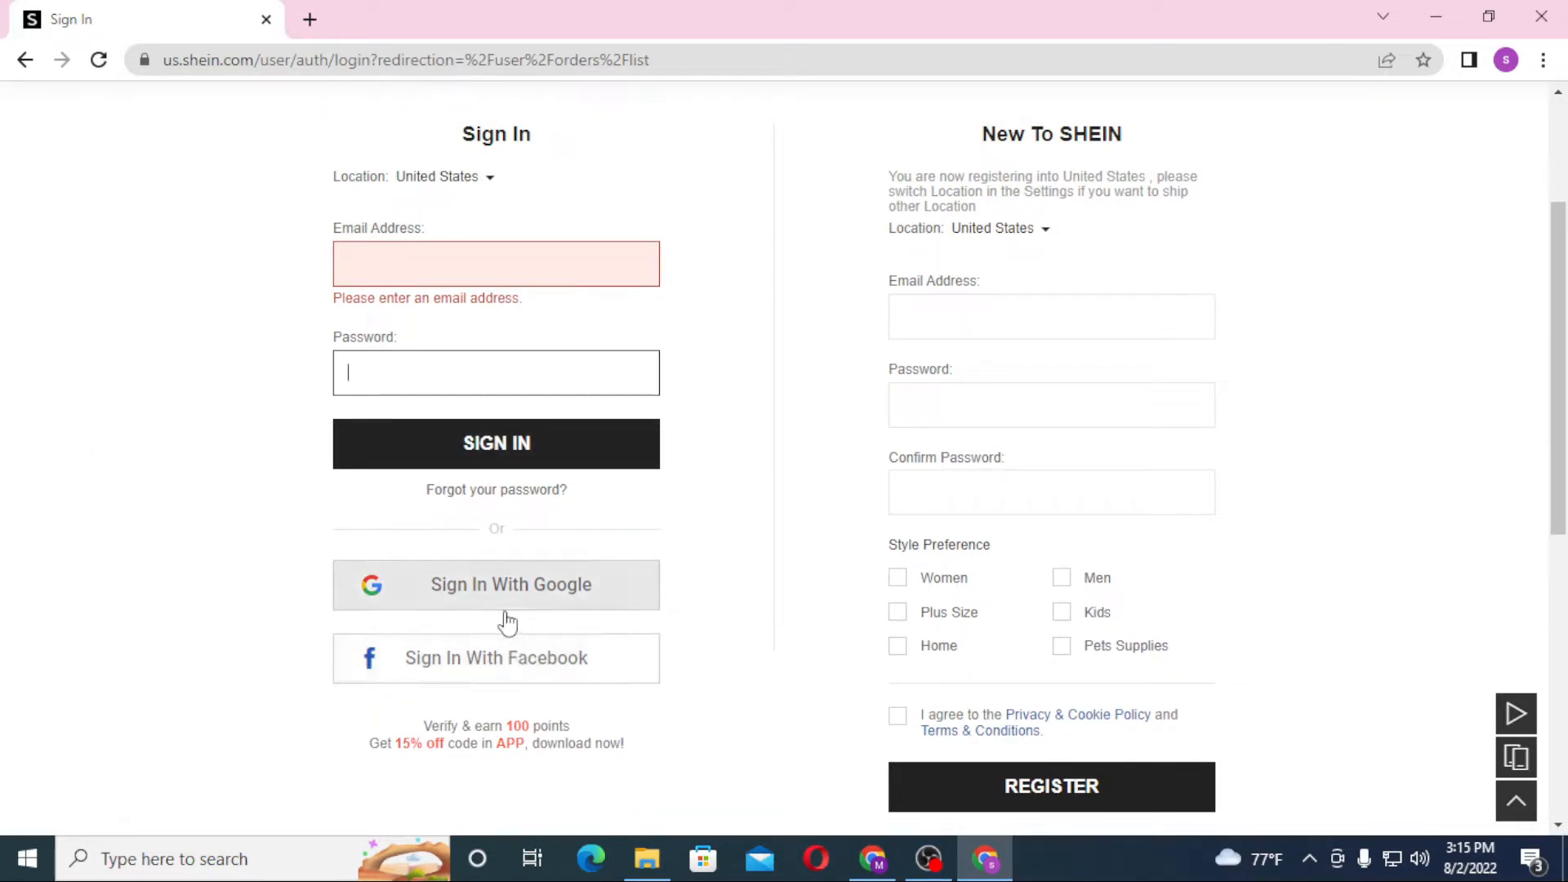
Start Sign In With Google, return to SHEIN, then view the Google account chooser tab
left_click(495, 585)
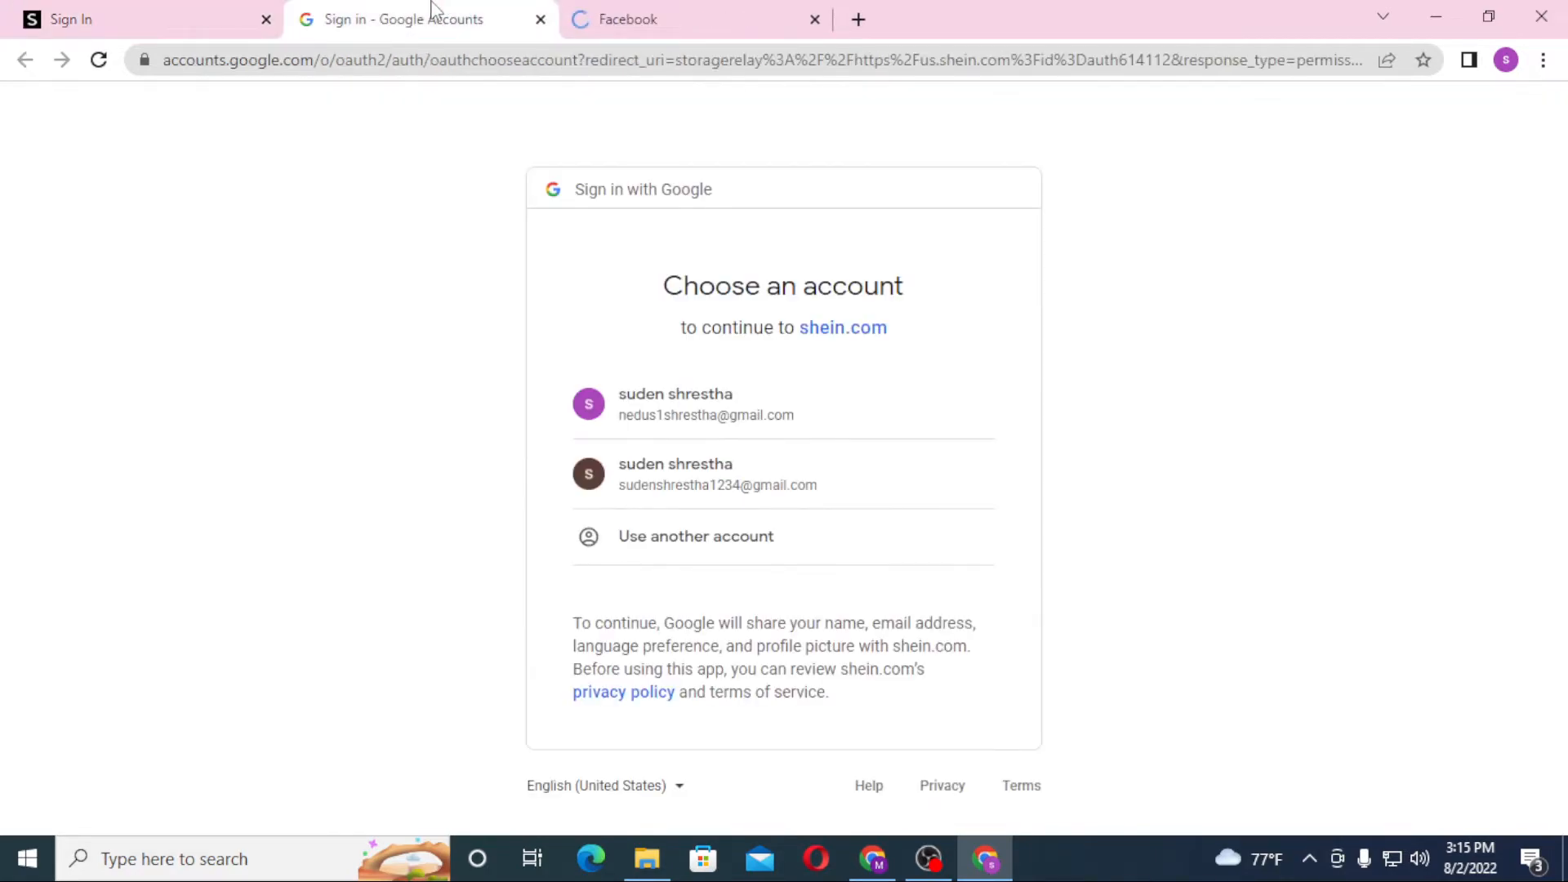
left_click(696, 20)
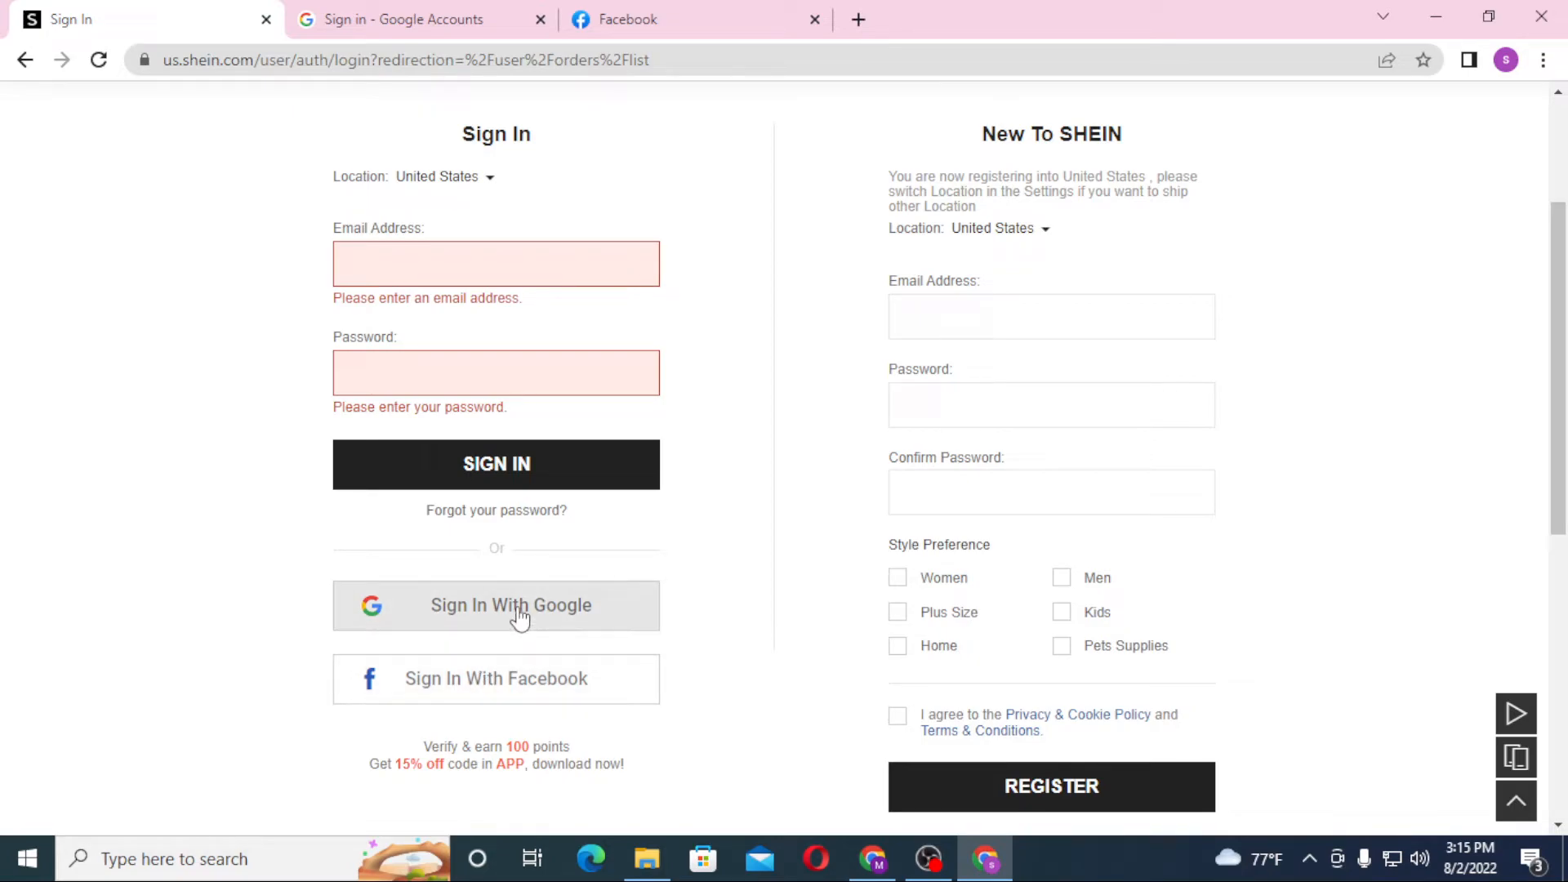
mouse_move(585, 121)
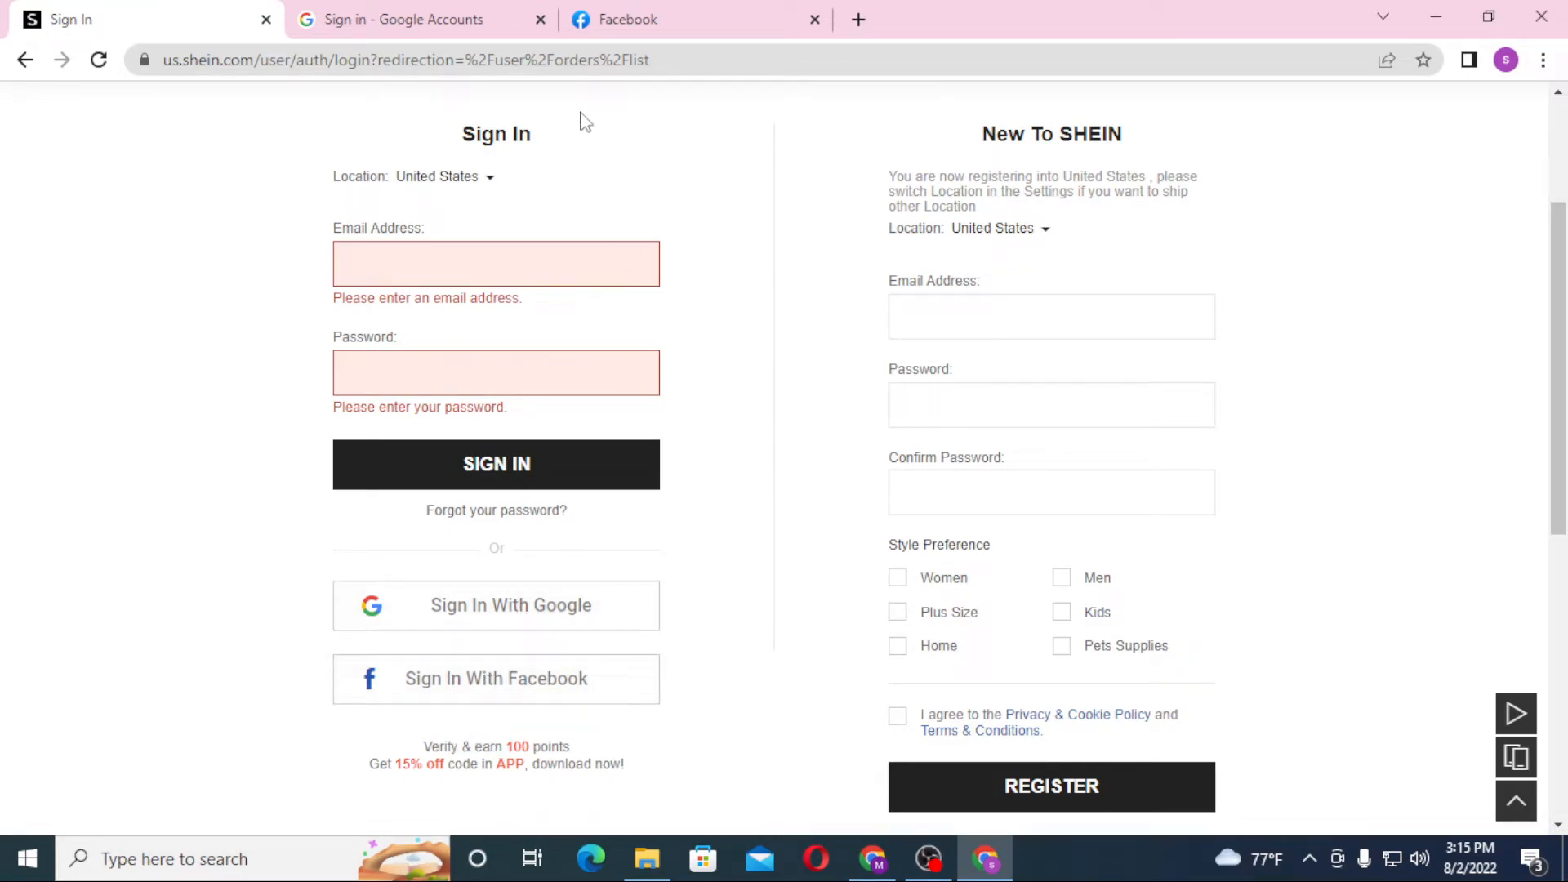
left_click(495, 604)
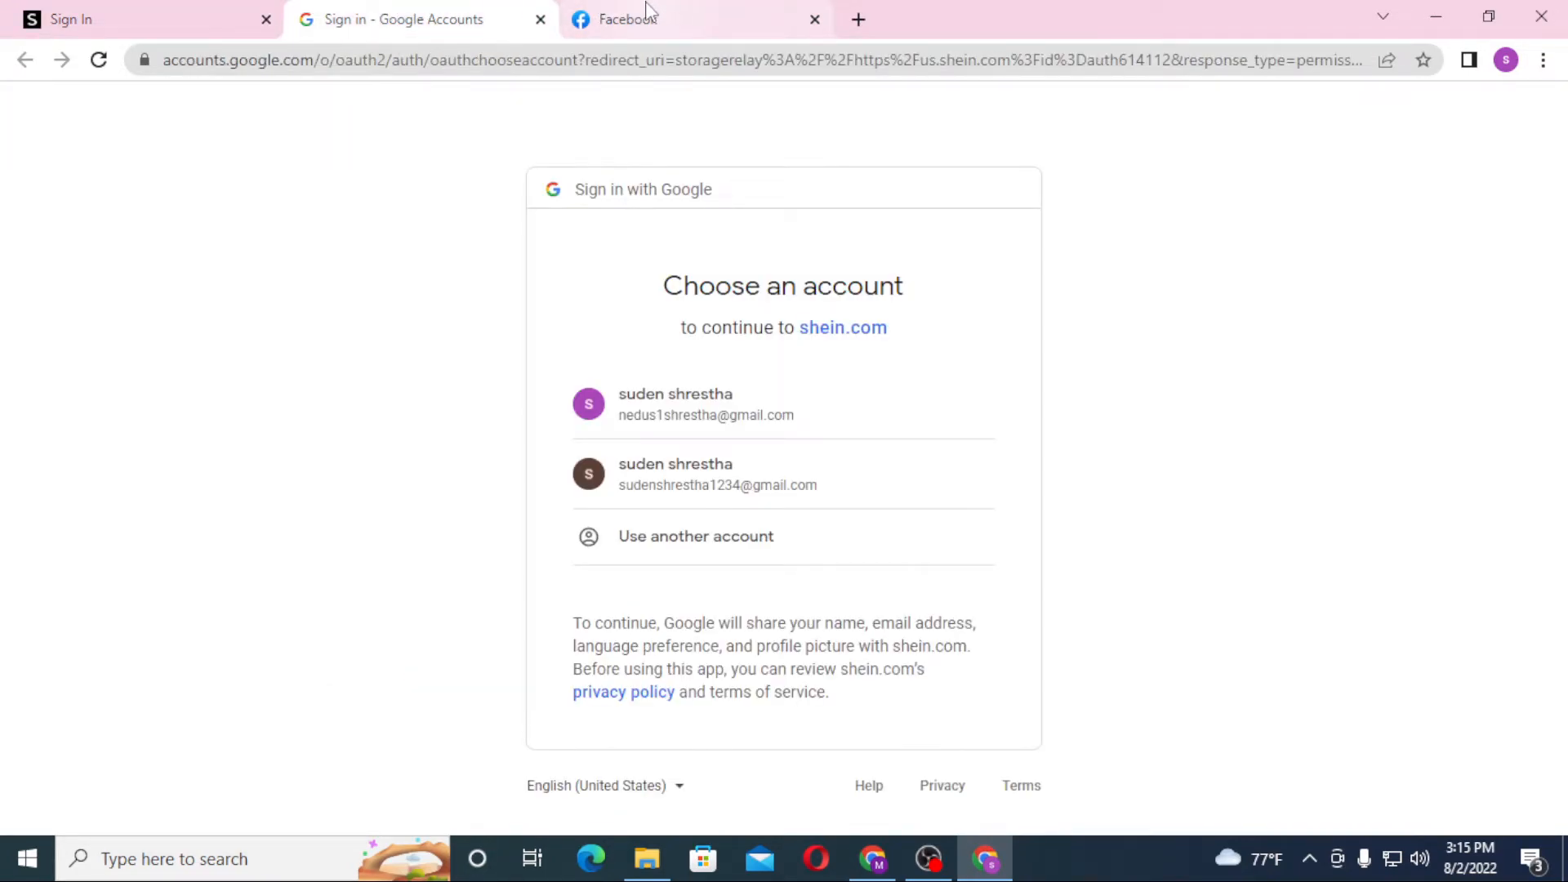